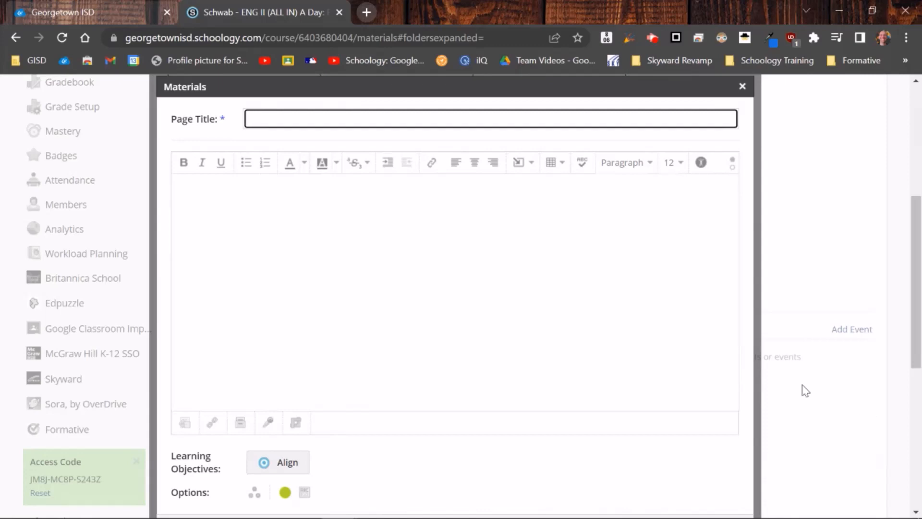
{"action": "mouse_move", "coordinate": [816, 376]}
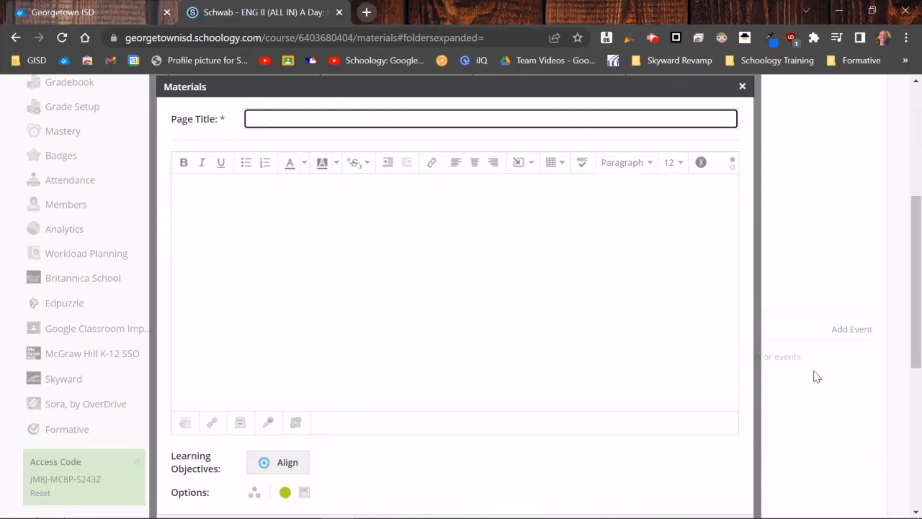
- Title the page 'Purdue OWL Resource' with the intro 'Use these links as a resource when writing your research paper.'
{"action": "left_click", "coordinate": [368, 119]}
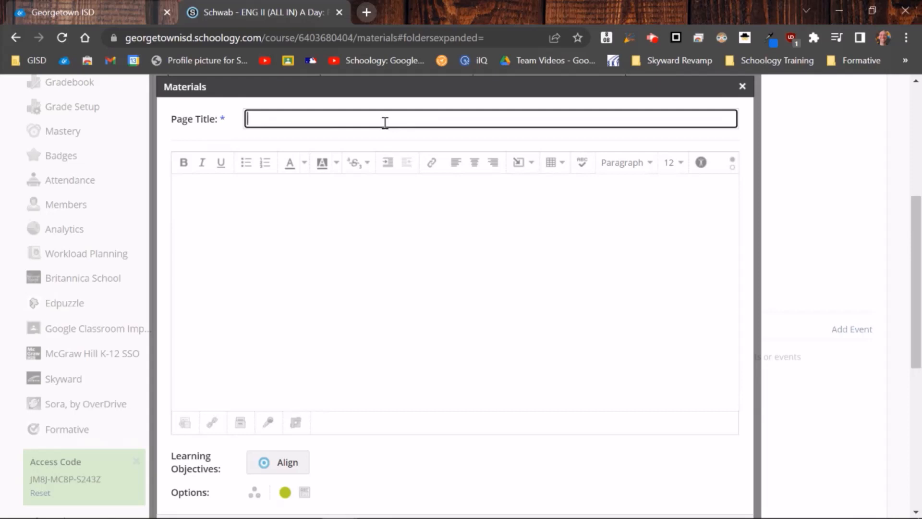
{"action": "type", "text": "Purdue OWL Resource"}
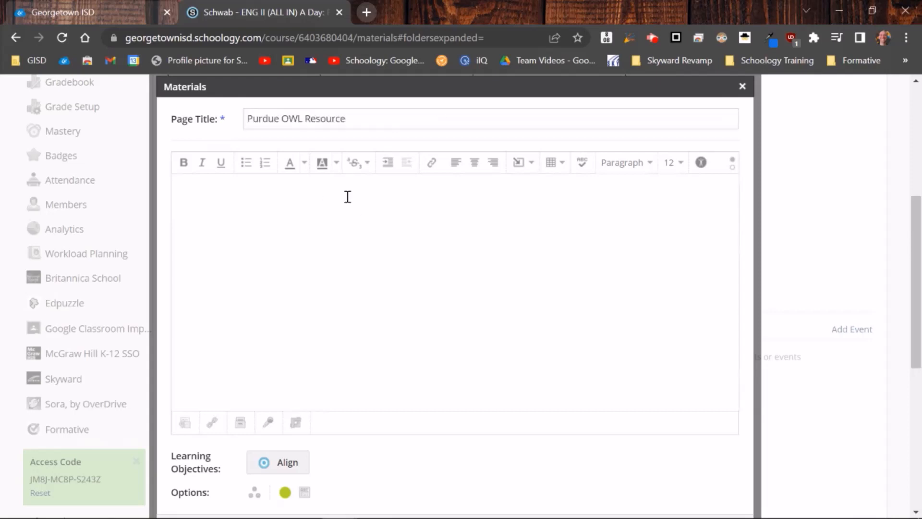
{"action": "type", "text": "Use these links as a resource when writing your"}
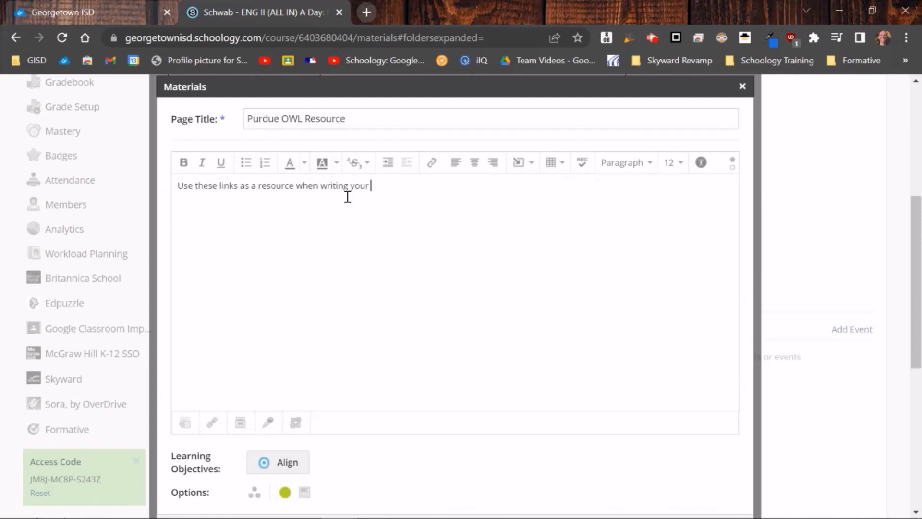
{"action": "type", "text": "research paper."}
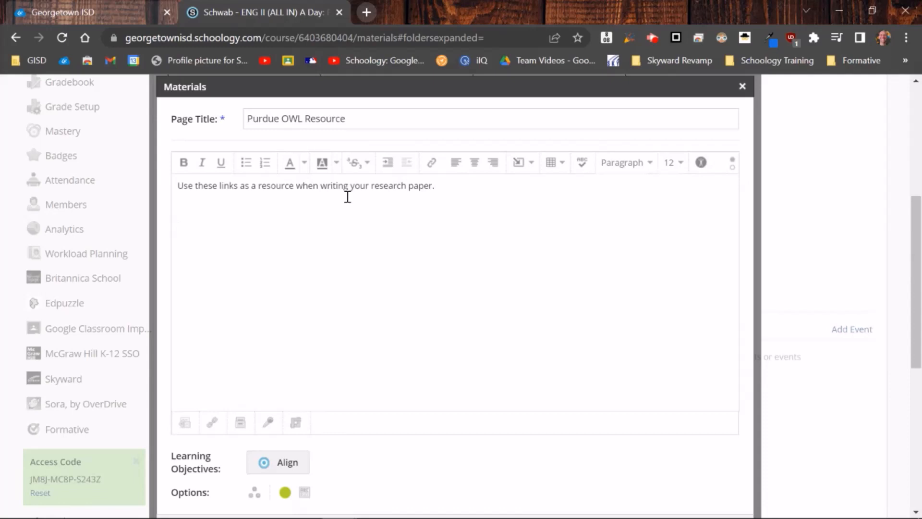
- Add the line 'The OWL' in the page body and select it
{"action": "left_click", "coordinate": [177, 227]}
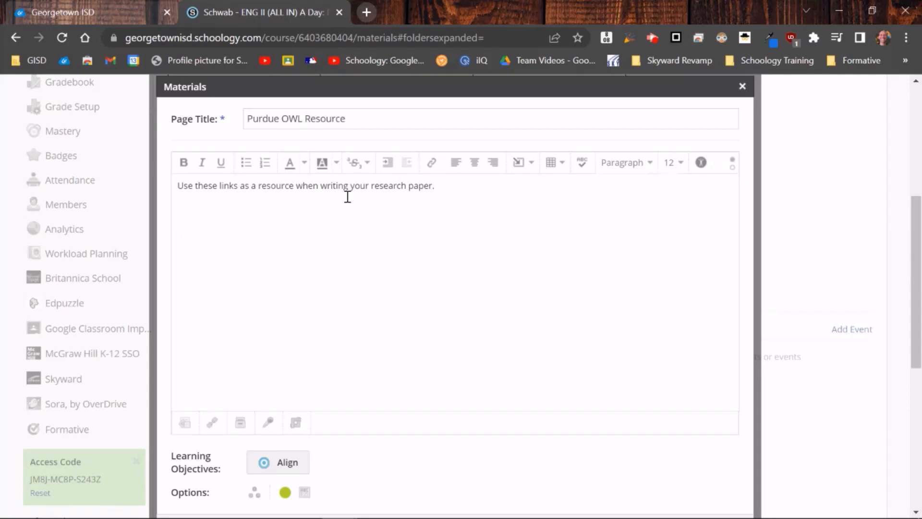
{"action": "type", "text": "The OWL"}
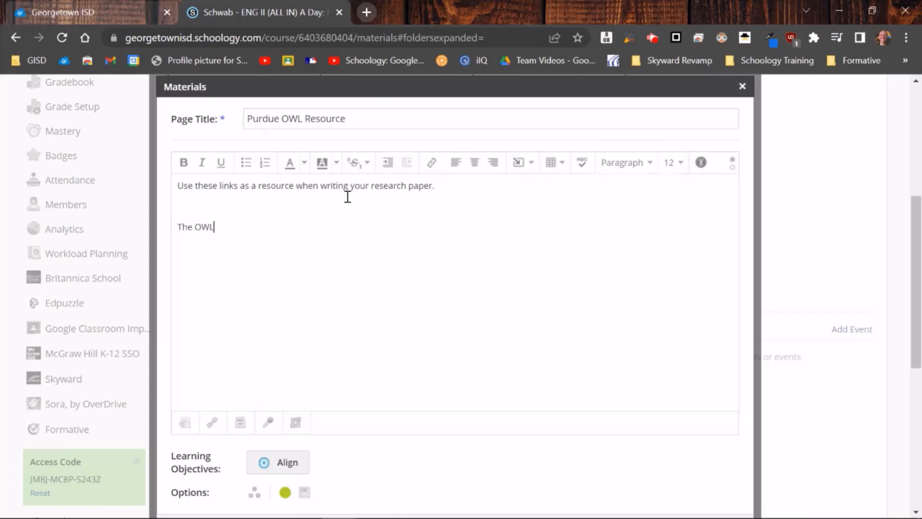
{"action": "left_click", "coordinate": [215, 227]}
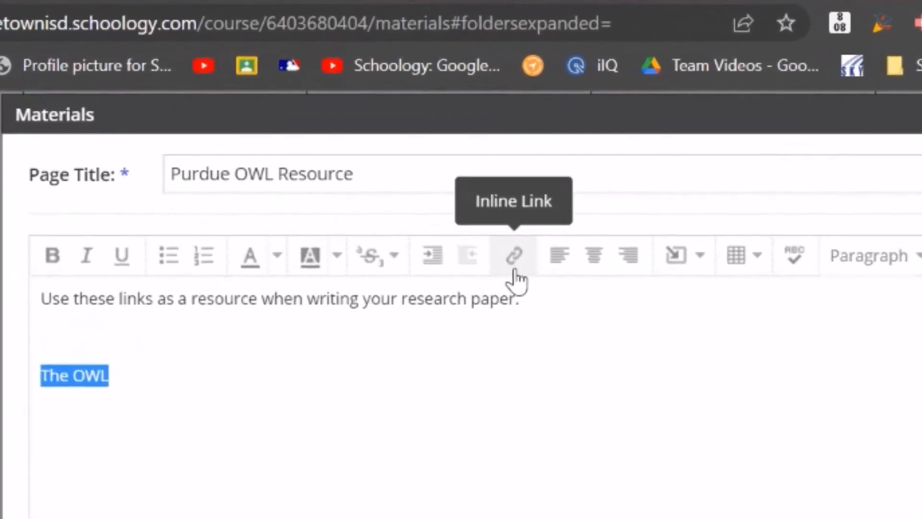
{"action": "left_click", "coordinate": [512, 256]}
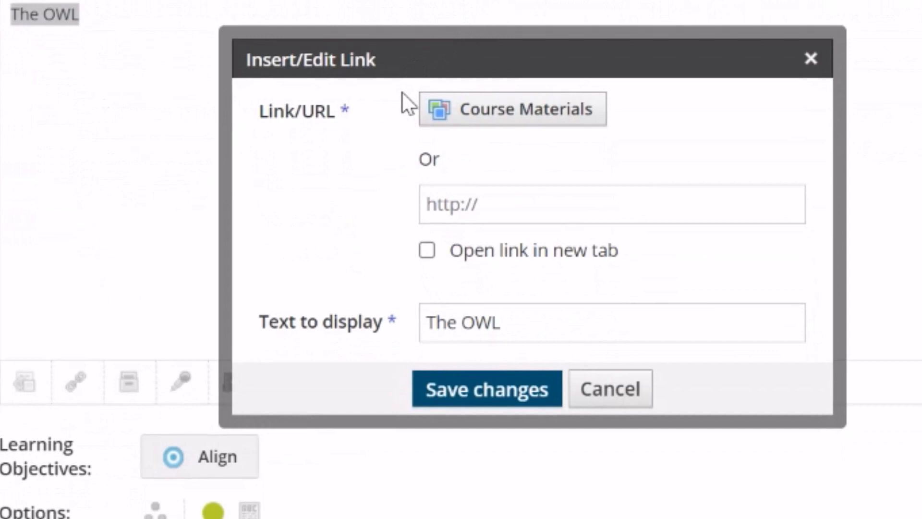
{"action": "mouse_move", "coordinate": [405, 187]}
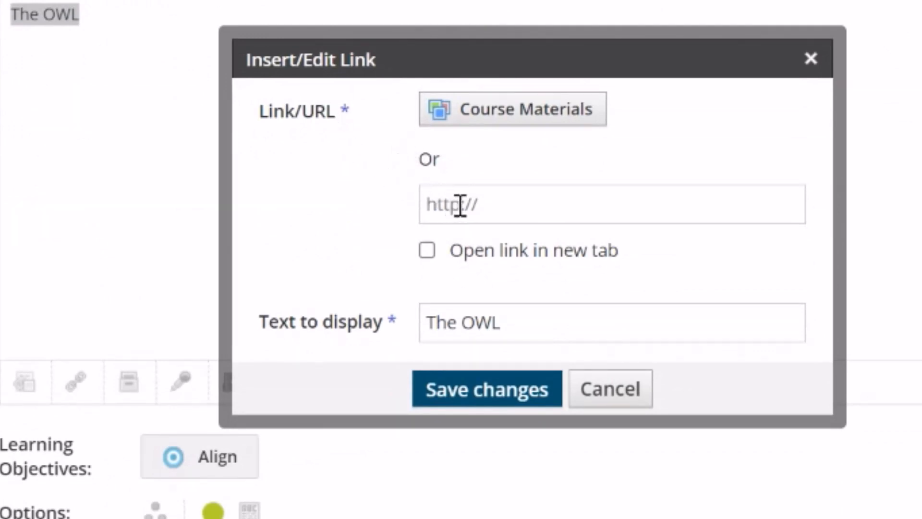
{"action": "left_click", "coordinate": [611, 203]}
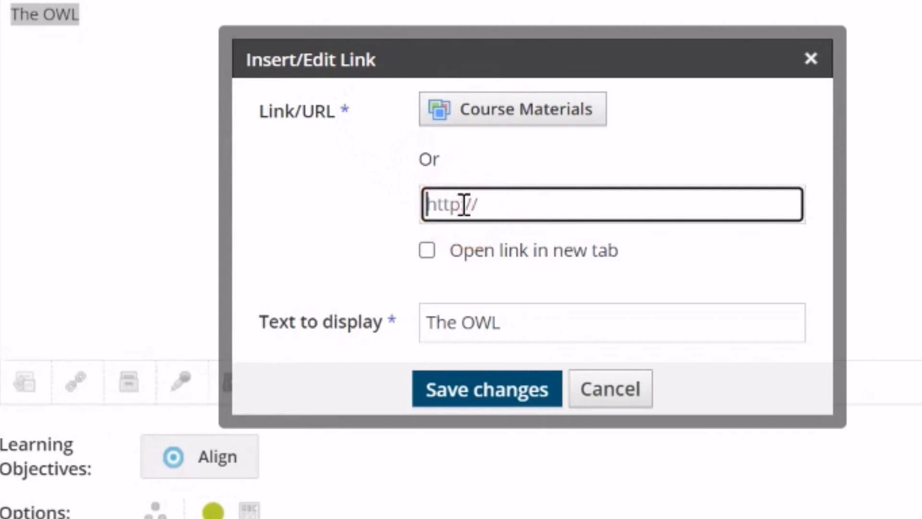
{"action": "type", "text": "https://owl.purdue.edu/"}
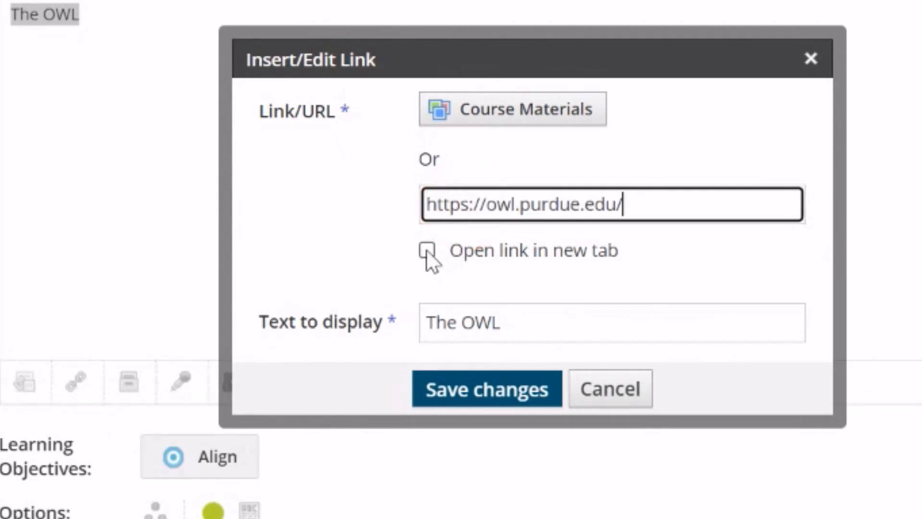
{"action": "left_click", "coordinate": [427, 249]}
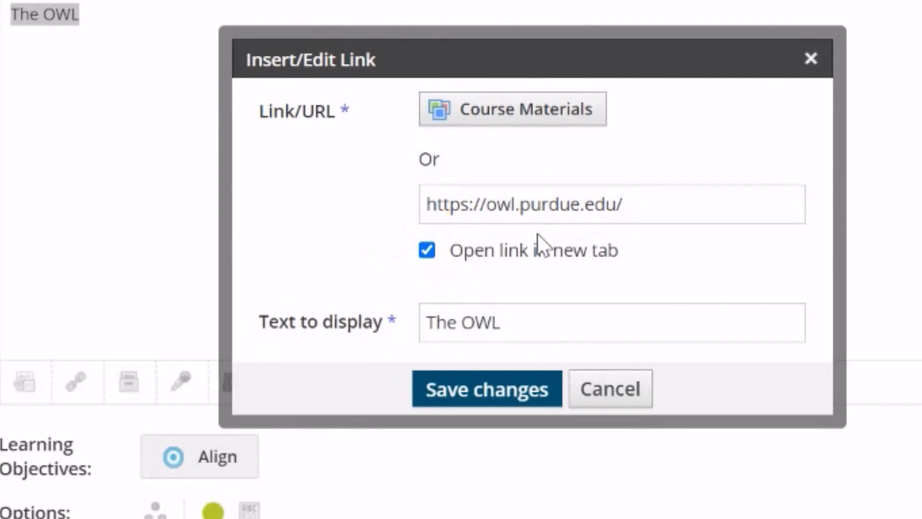
{"action": "mouse_move", "coordinate": [684, 153]}
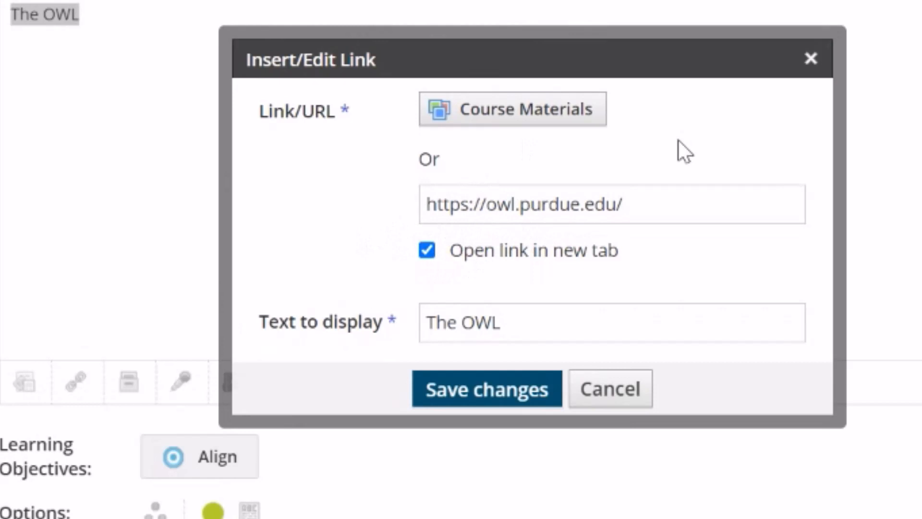
{"action": "mouse_move", "coordinate": [569, 182]}
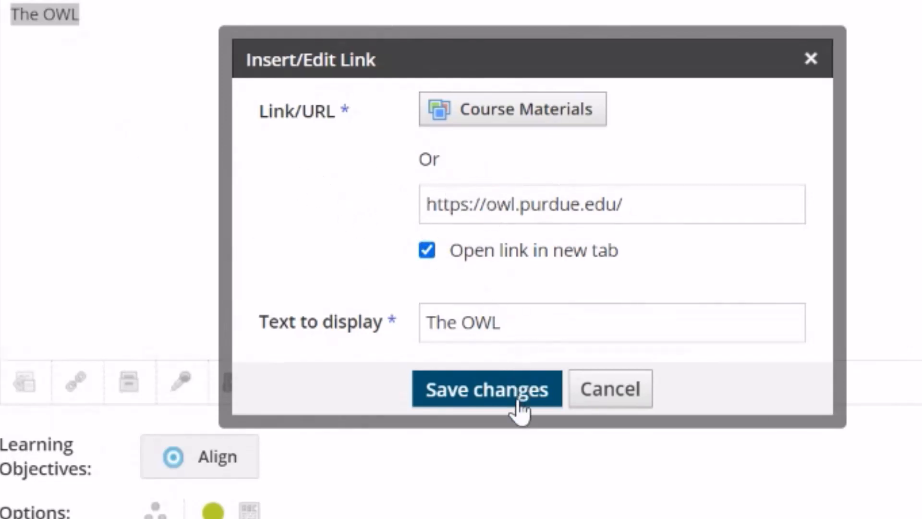
{"action": "left_click", "coordinate": [486, 388]}
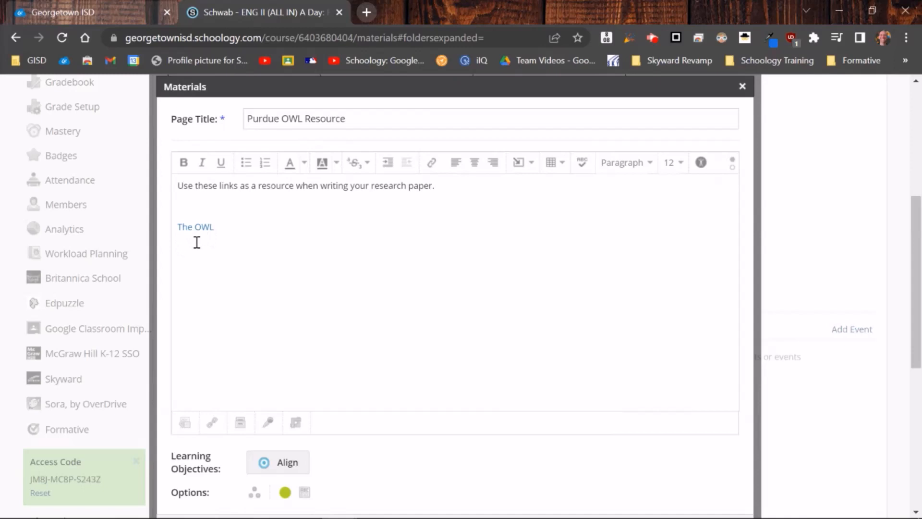
{"action": "mouse_move", "coordinate": [195, 238]}
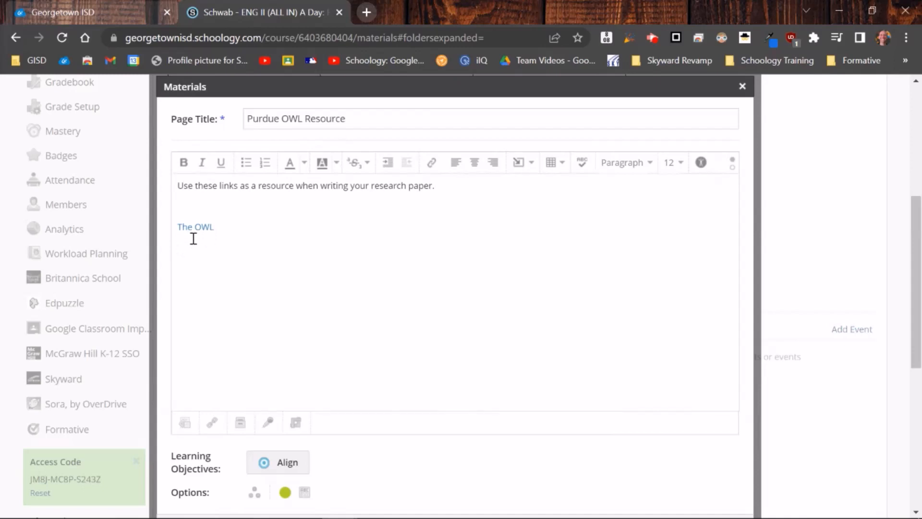
{"action": "mouse_move", "coordinate": [193, 240]}
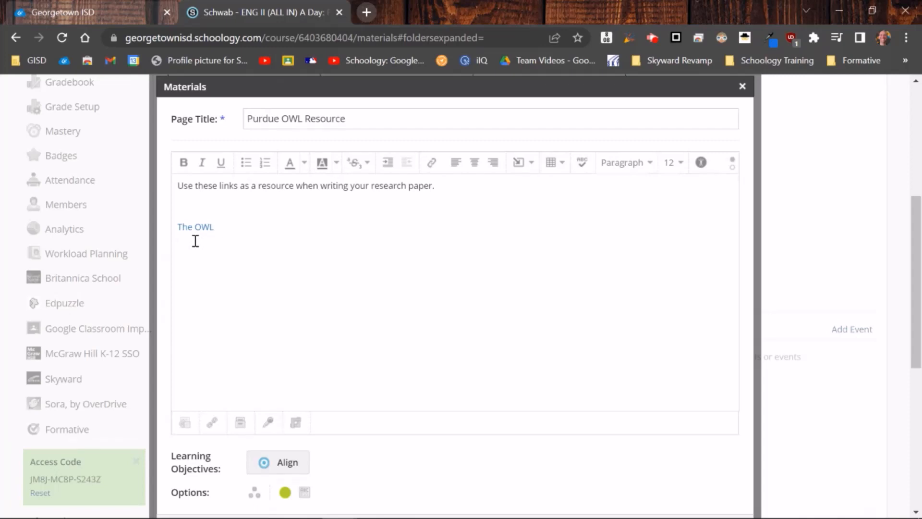
{"action": "mouse_move", "coordinate": [222, 235]}
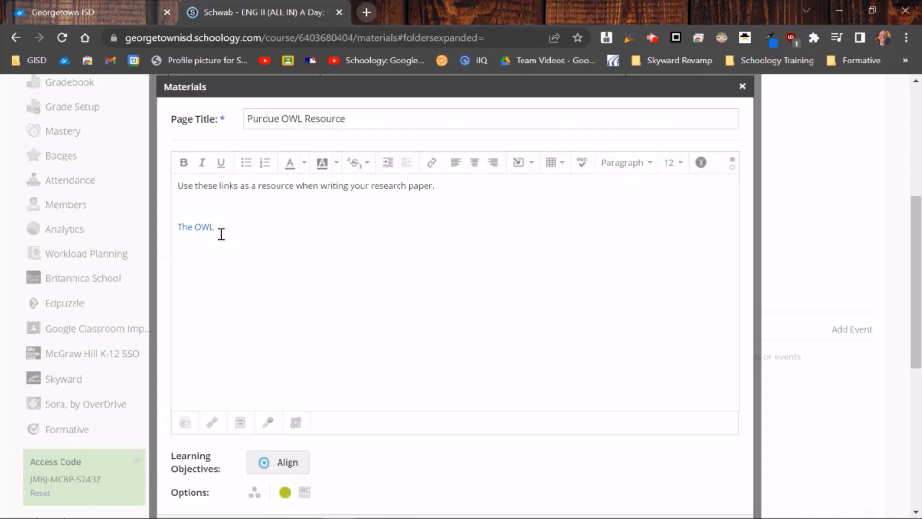
- Give the 'The OWL' link text a darker blue font colour
{"action": "double_click", "coordinate": [195, 226]}
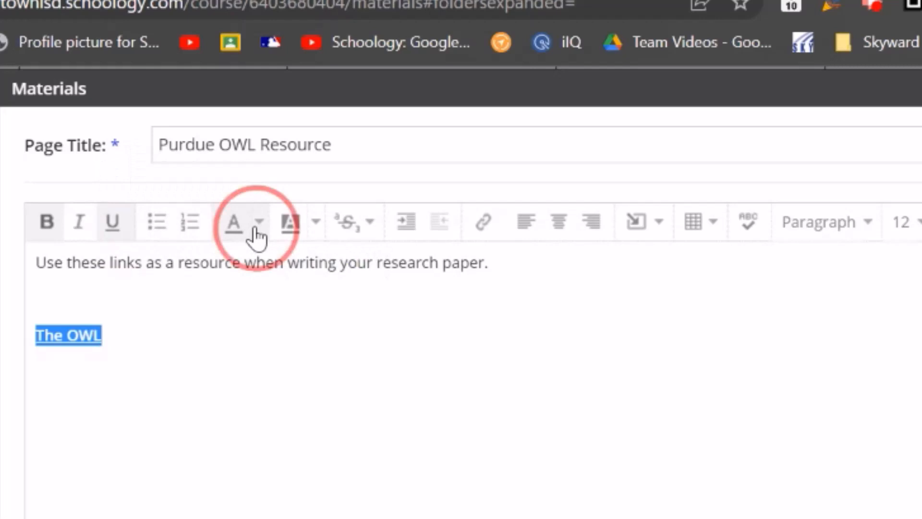
{"action": "left_click", "coordinate": [260, 222]}
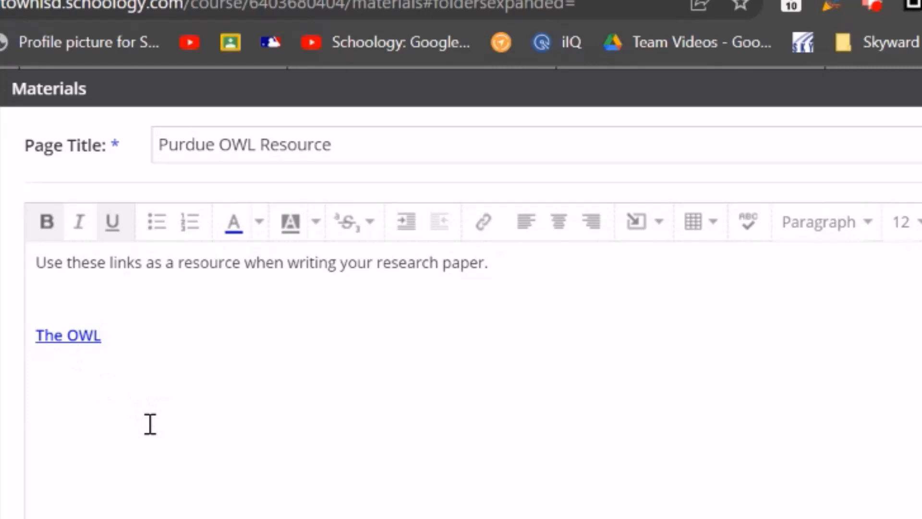
{"action": "mouse_move", "coordinate": [222, 401]}
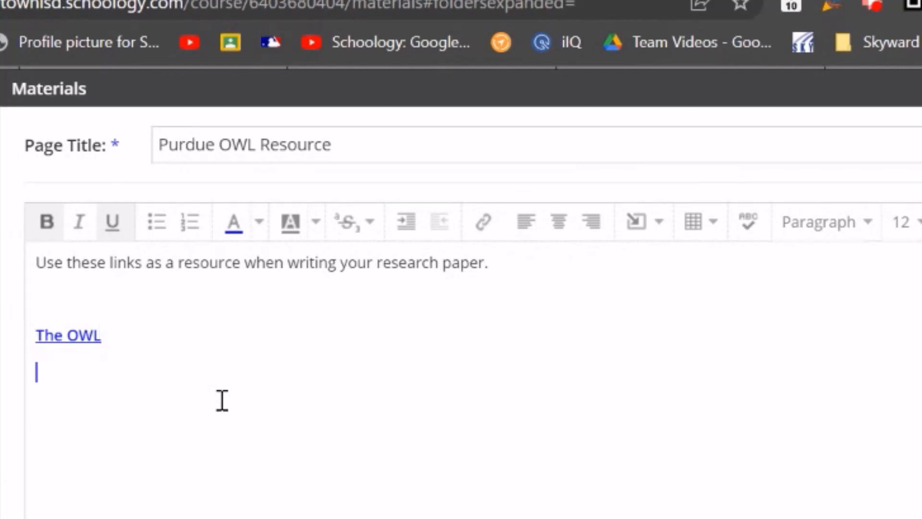
{"action": "mouse_move", "coordinate": [151, 342]}
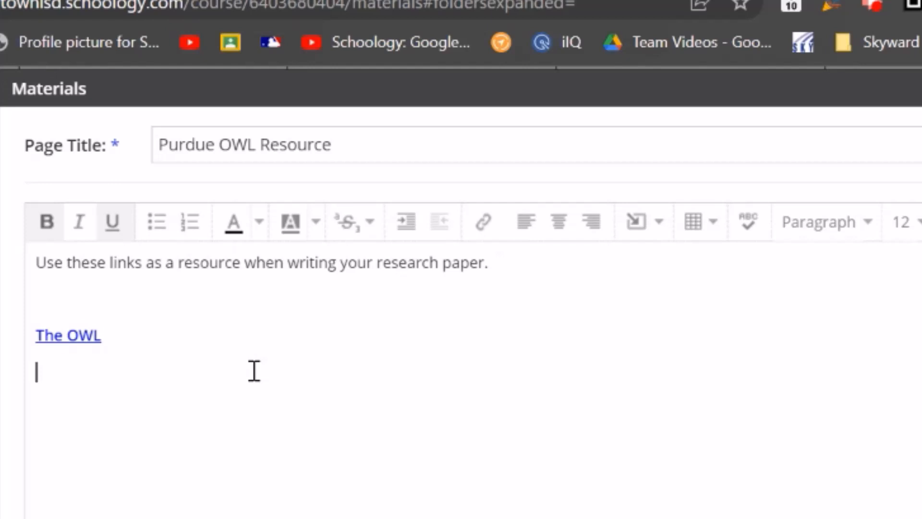
- Write 'In Class Resource' on the new line below The OWL
{"action": "type", "text": "In c"}
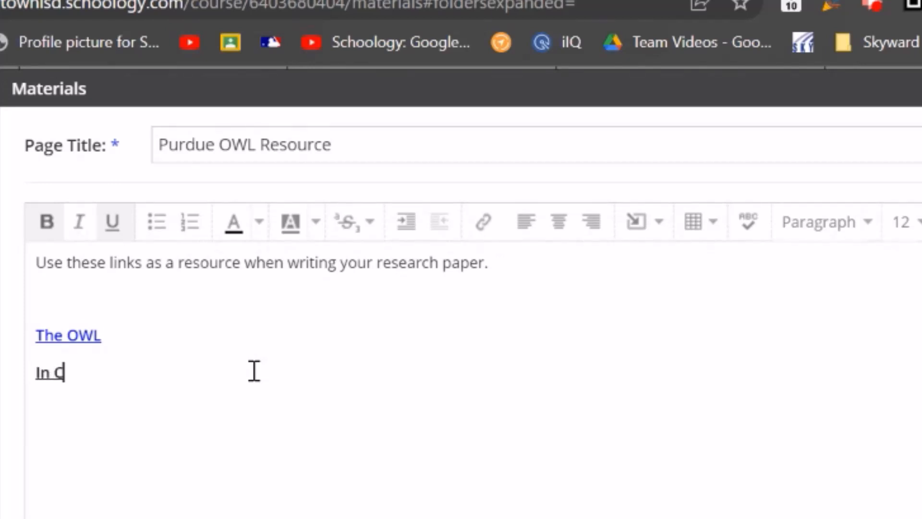
{"action": "type", "text": "lass Resource"}
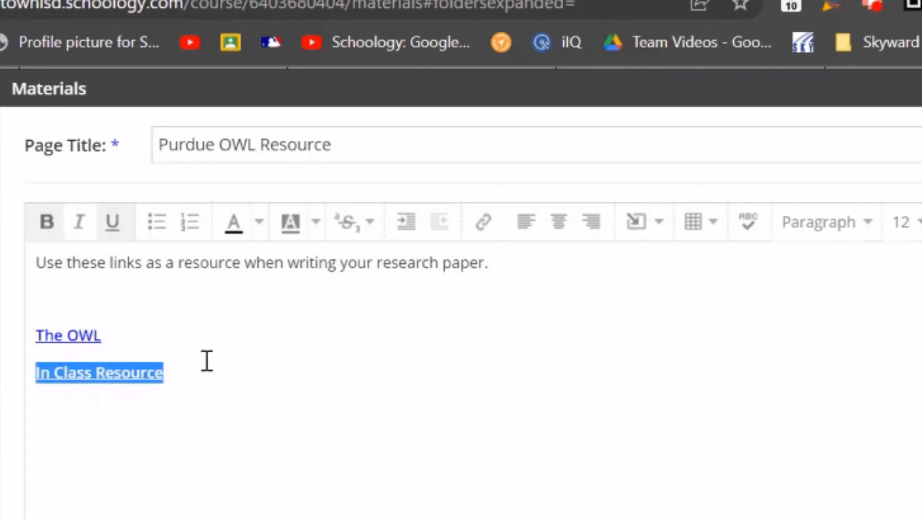
{"action": "mouse_move", "coordinate": [483, 221]}
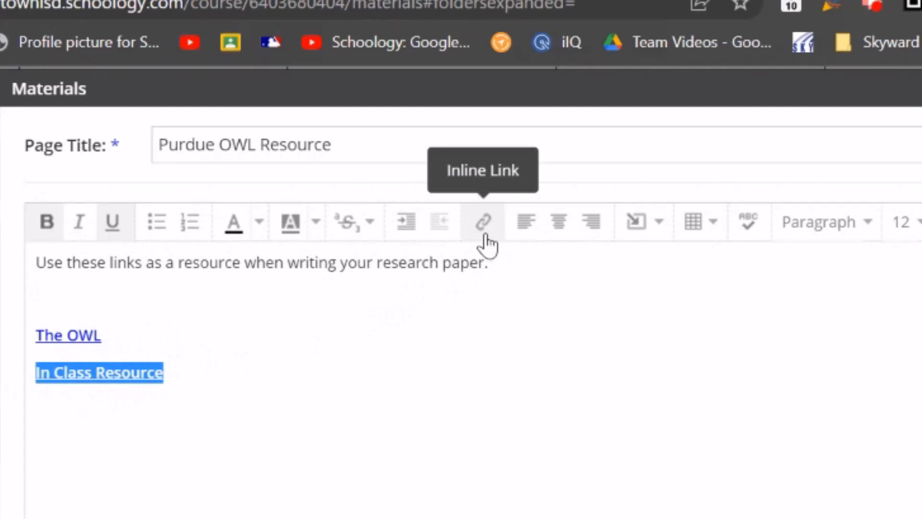
- Start an inline link on 'In Class Resource' sourced from Course Materials
{"action": "left_click", "coordinate": [482, 222]}
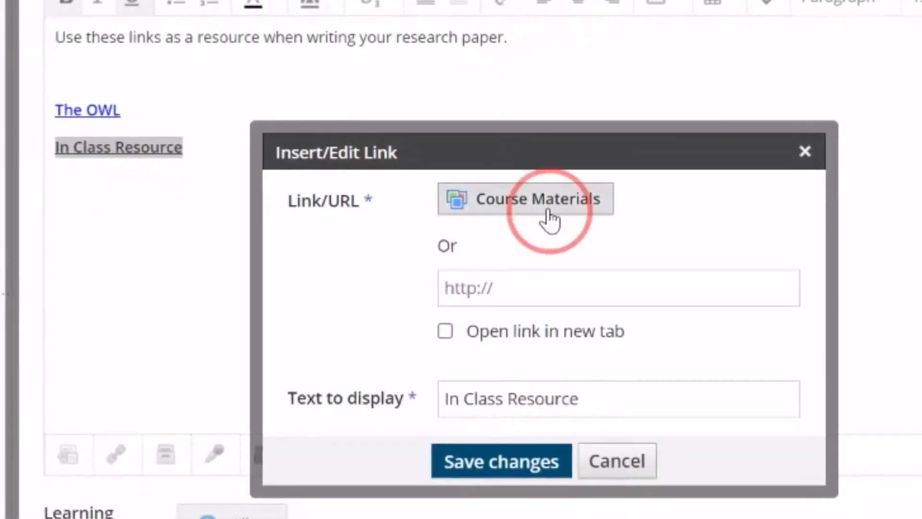
{"action": "left_click", "coordinate": [524, 197]}
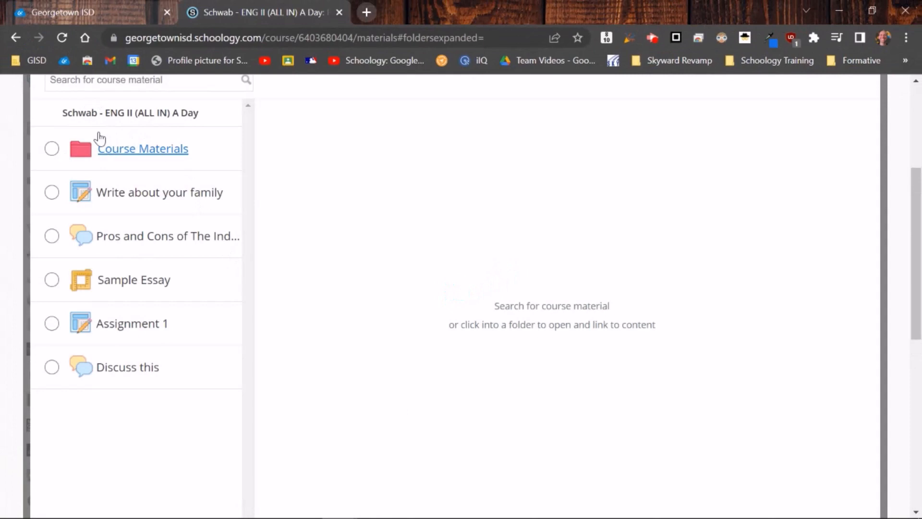
{"action": "mouse_move", "coordinate": [116, 304]}
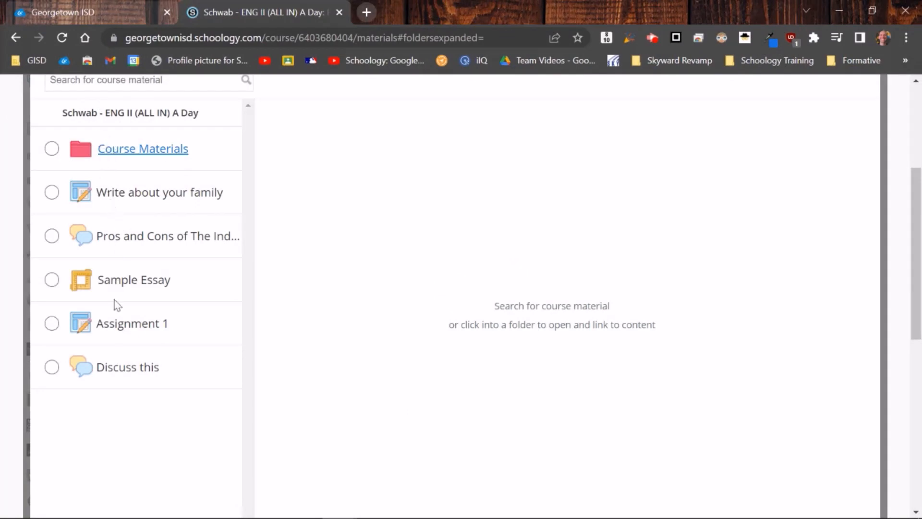
{"action": "mouse_move", "coordinate": [111, 163]}
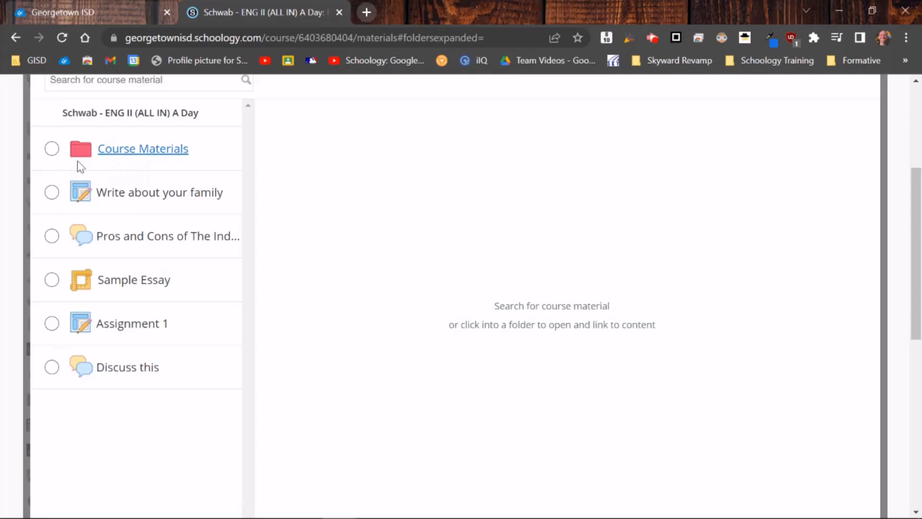
{"action": "mouse_move", "coordinate": [132, 157]}
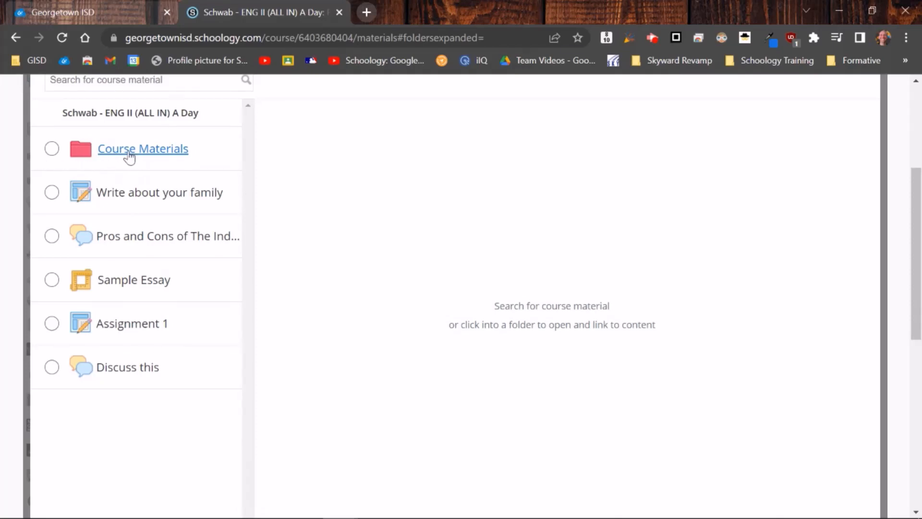
- Browse to 1st Nine Weeks > Week 2 and choose the Videos folder as the link target
{"action": "left_click", "coordinate": [142, 148]}
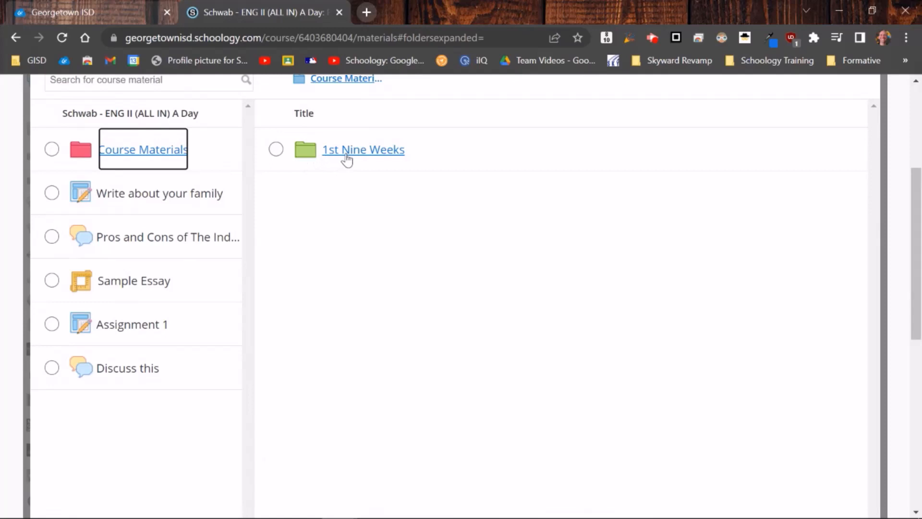
{"action": "left_click", "coordinate": [363, 150]}
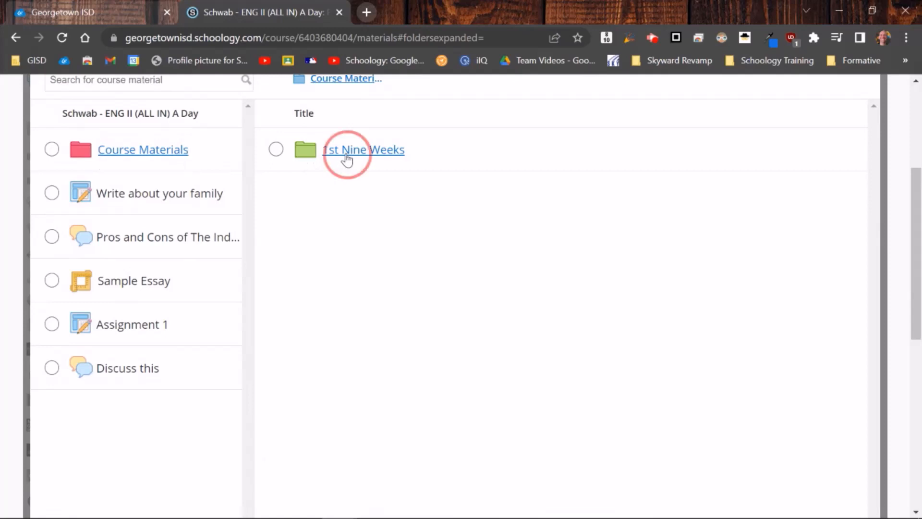
{"action": "left_click", "coordinate": [363, 150]}
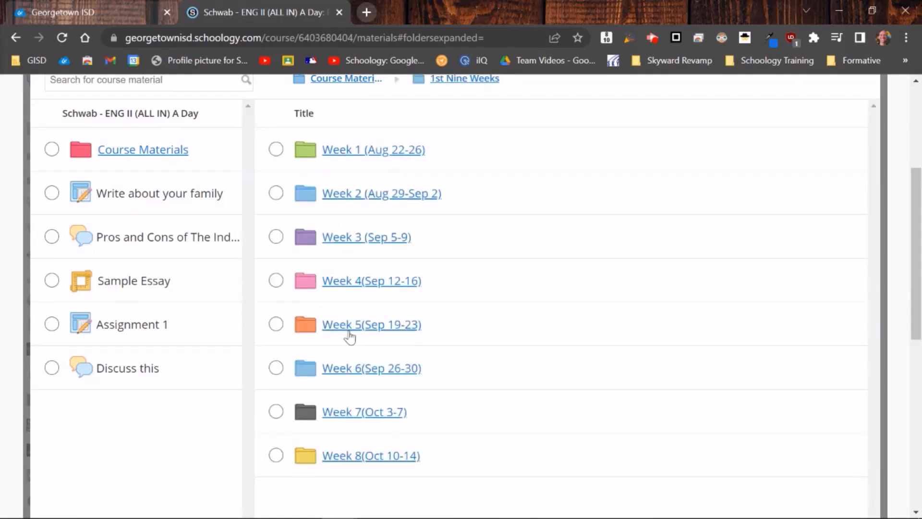
{"action": "mouse_move", "coordinate": [349, 205]}
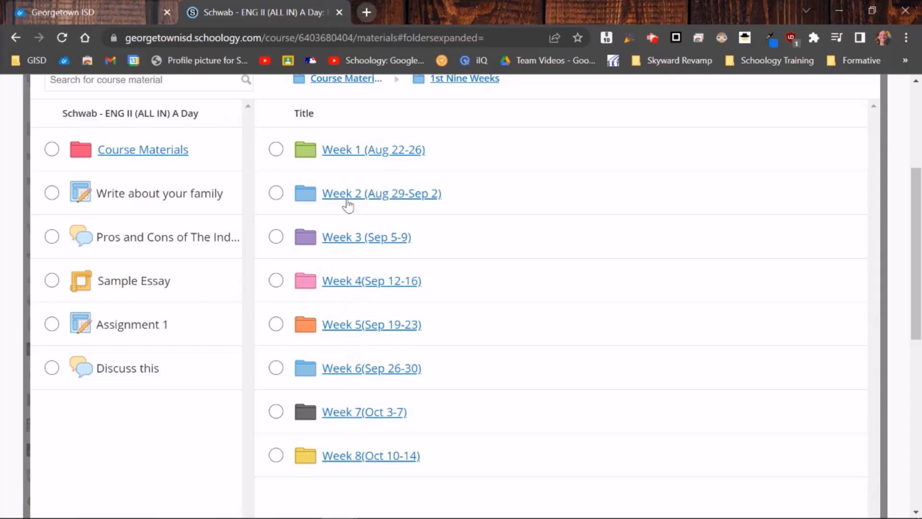
{"action": "left_click", "coordinate": [381, 193]}
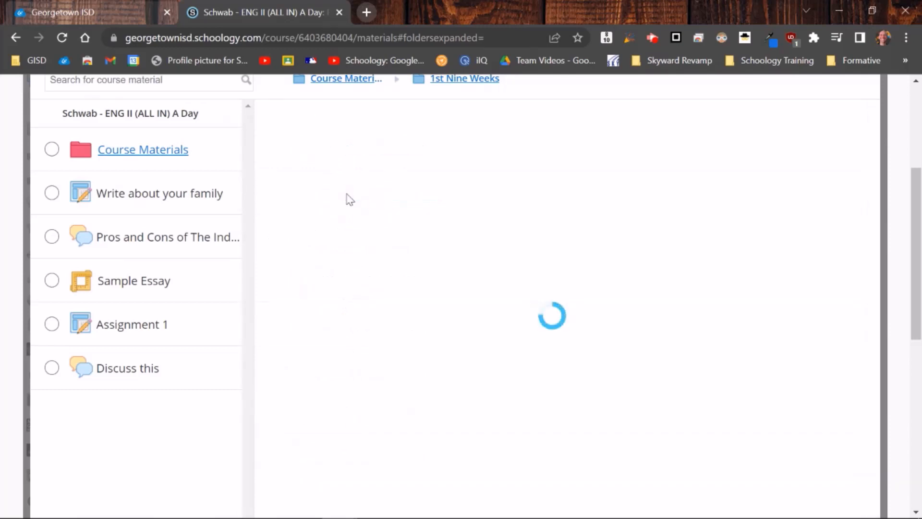
{"action": "left_click", "coordinate": [580, 78]}
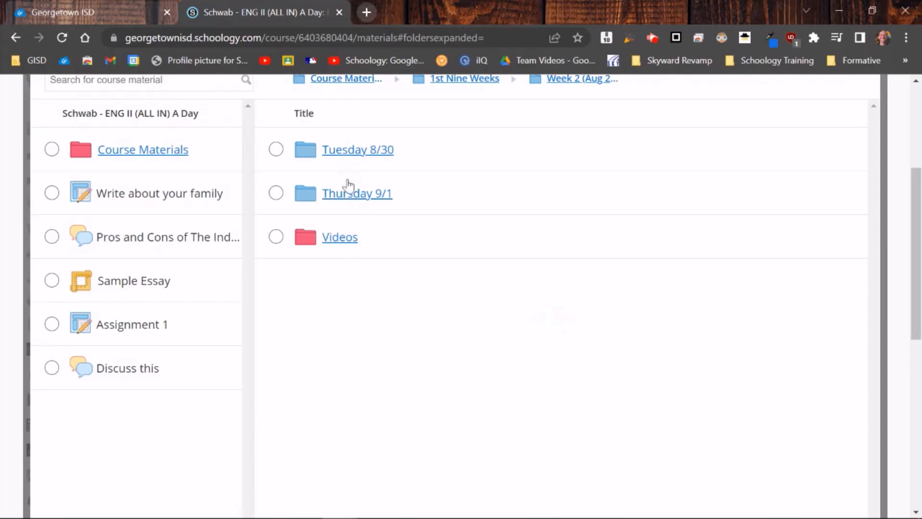
{"action": "mouse_move", "coordinate": [318, 246]}
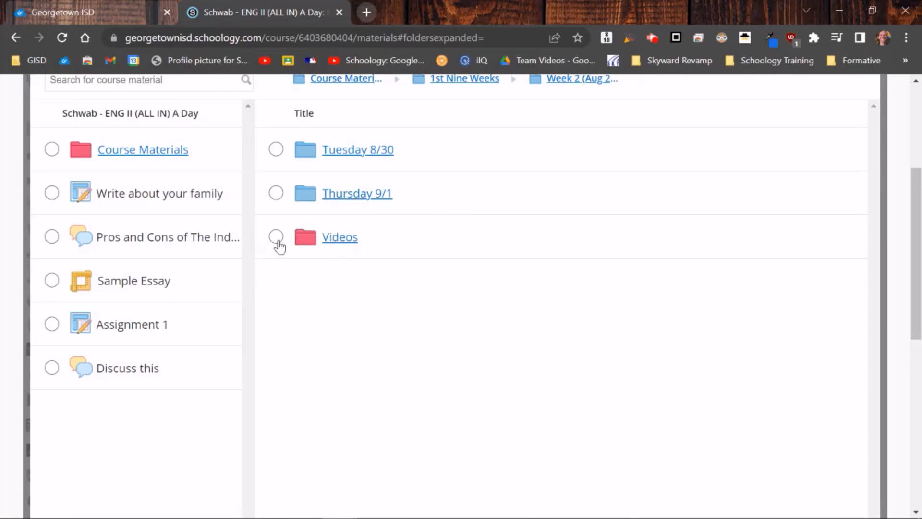
{"action": "left_click", "coordinate": [339, 236]}
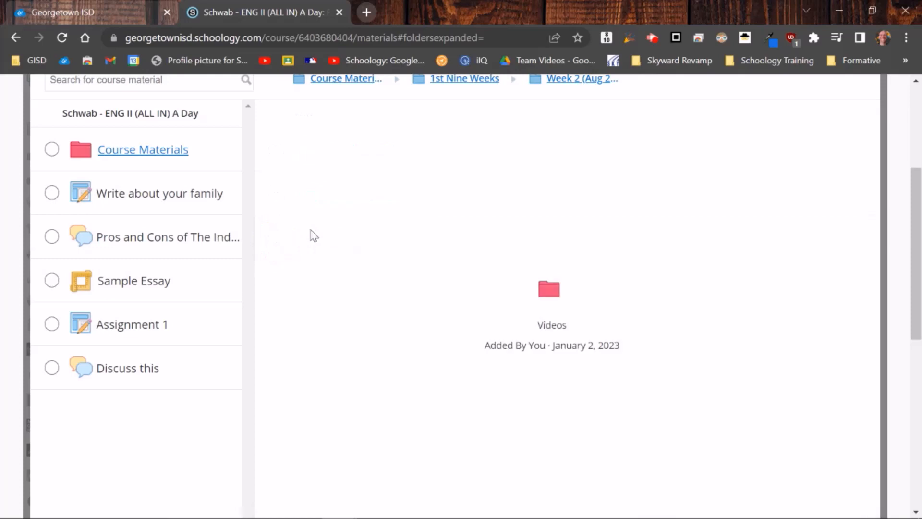
{"action": "mouse_move", "coordinate": [624, 349]}
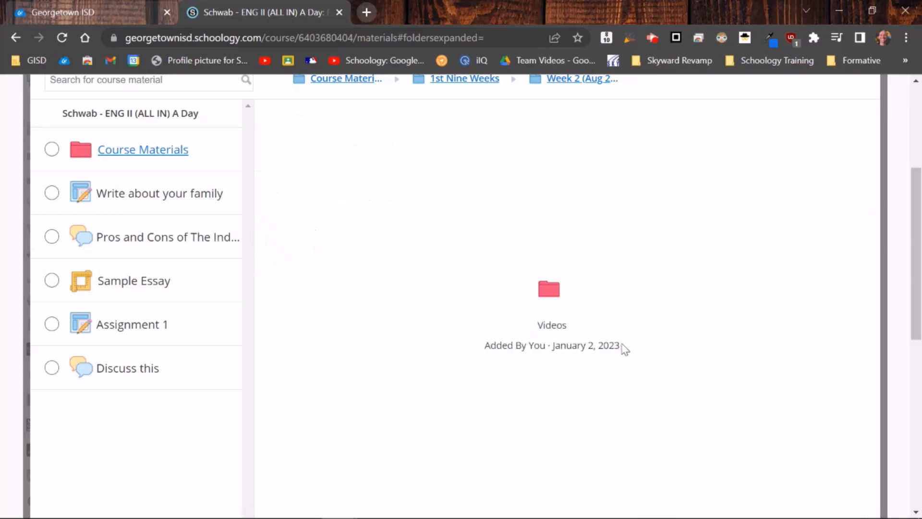
{"action": "mouse_move", "coordinate": [479, 298]}
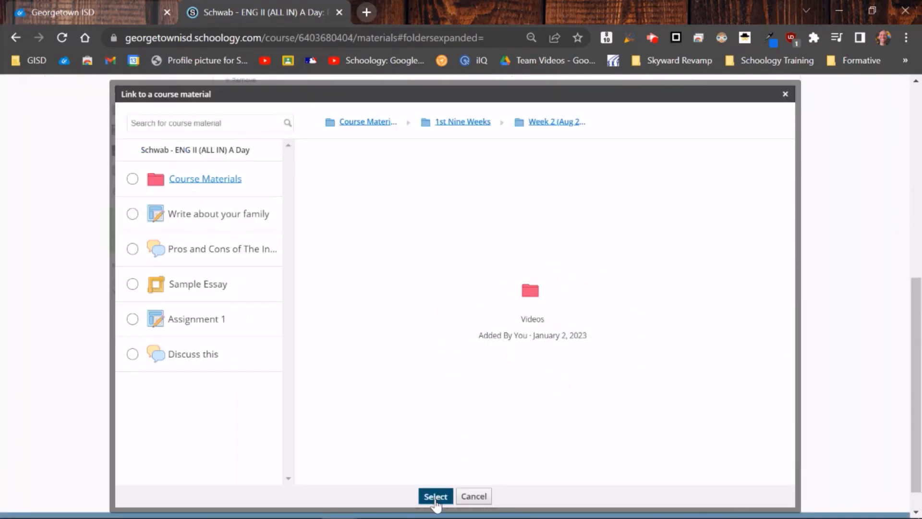
- Save 'In Class Resource' as a link to the Videos folder and make it bold
{"action": "left_click", "coordinate": [435, 496]}
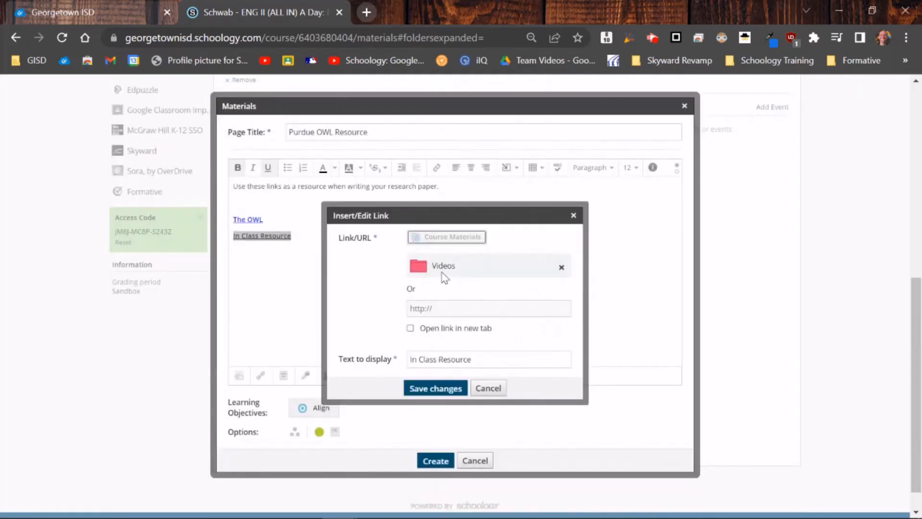
{"action": "left_click", "coordinate": [435, 388]}
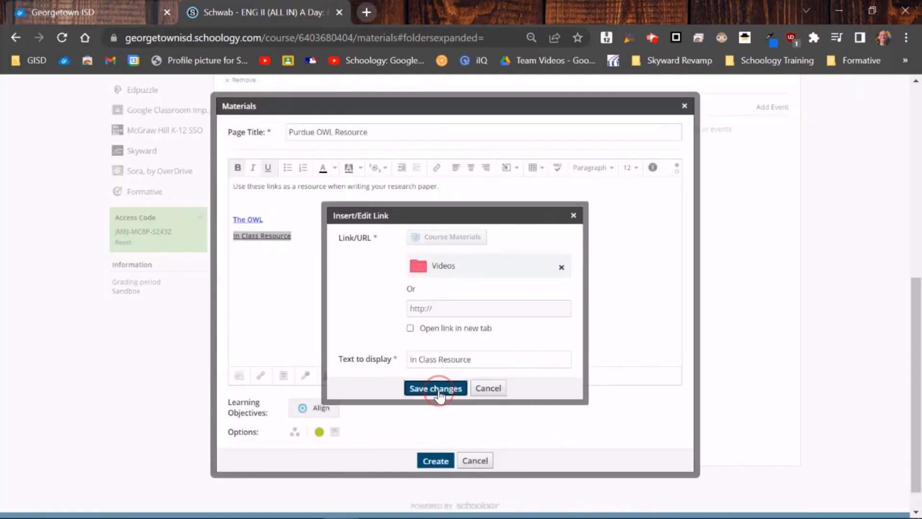
{"action": "left_click", "coordinate": [435, 388]}
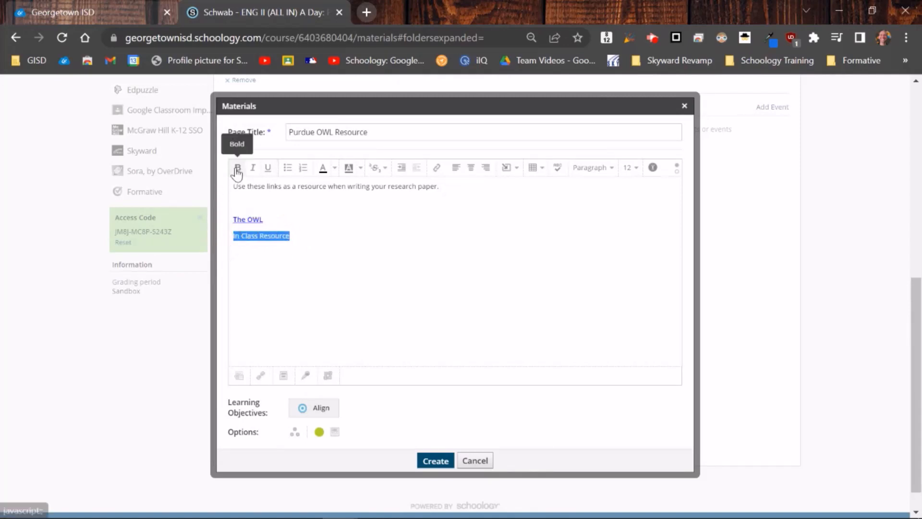
{"action": "left_click", "coordinate": [323, 167]}
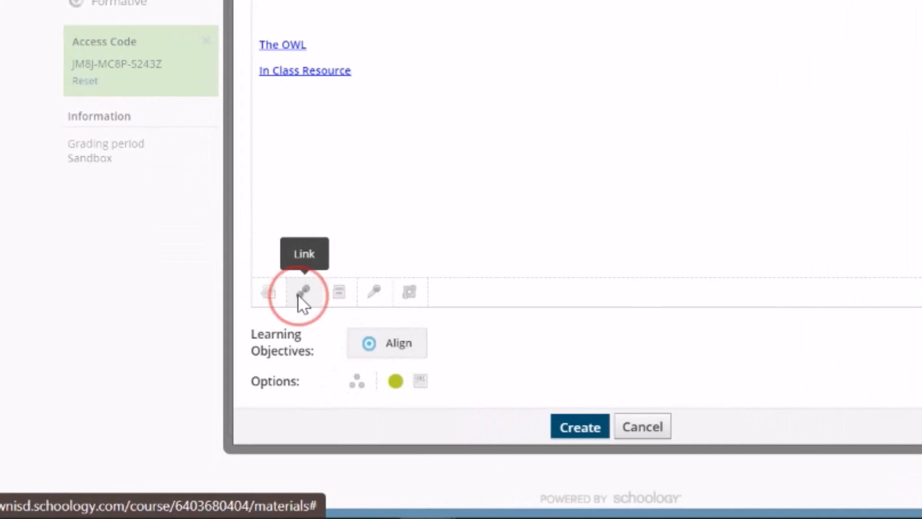
{"action": "left_click", "coordinate": [301, 292]}
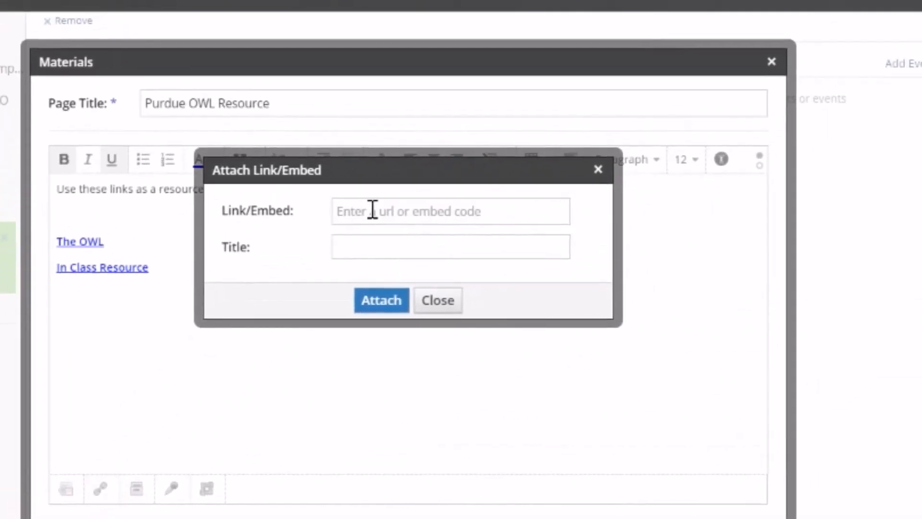
{"action": "left_click", "coordinate": [449, 210]}
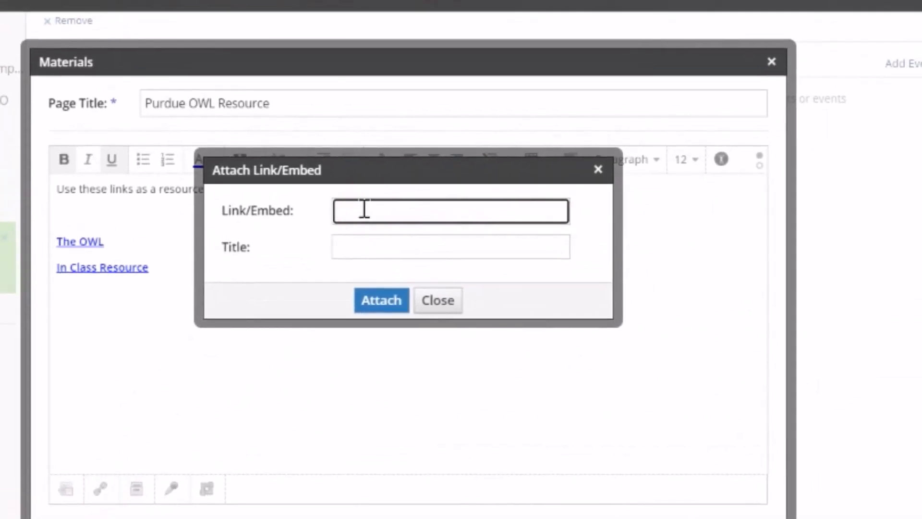
{"action": "type", "text": "https://owl.purdue.edu/"}
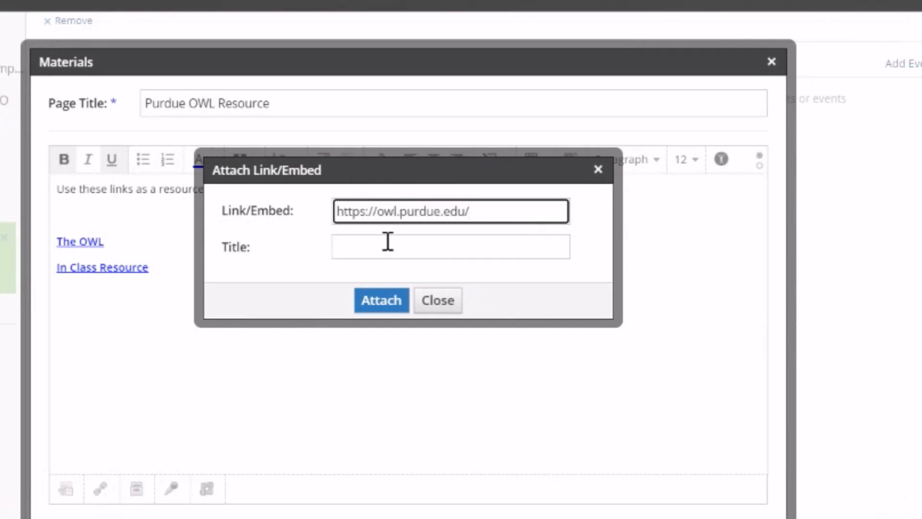
{"action": "type", "text": "The OWL"}
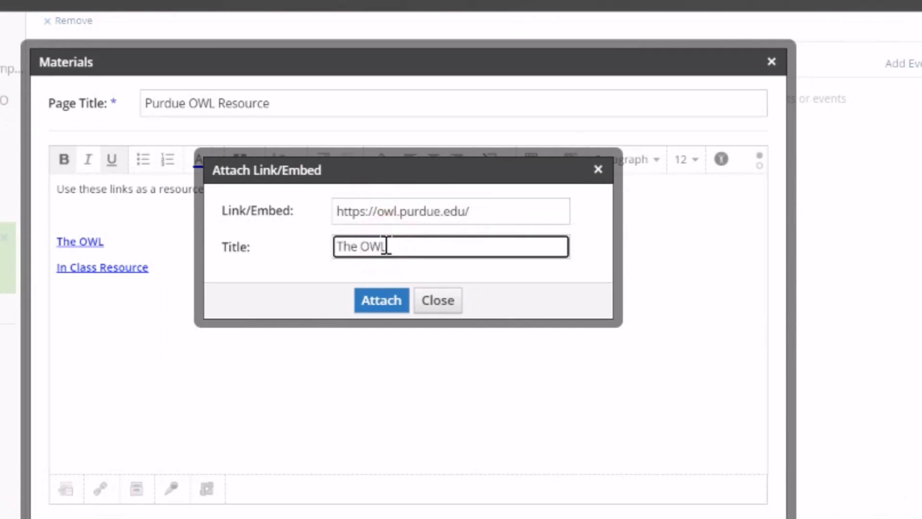
{"action": "left_click", "coordinate": [381, 299]}
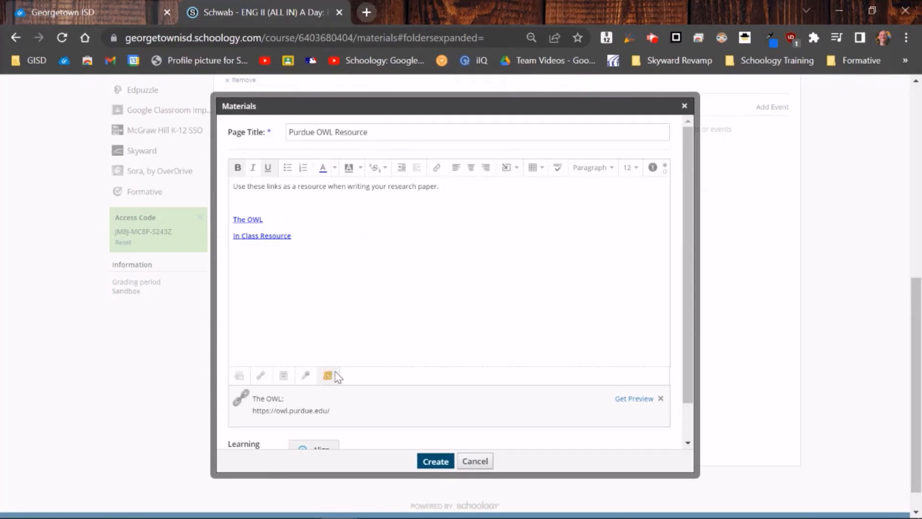
{"action": "scroll", "scroll_direction": "down", "scroll_amount": 3}
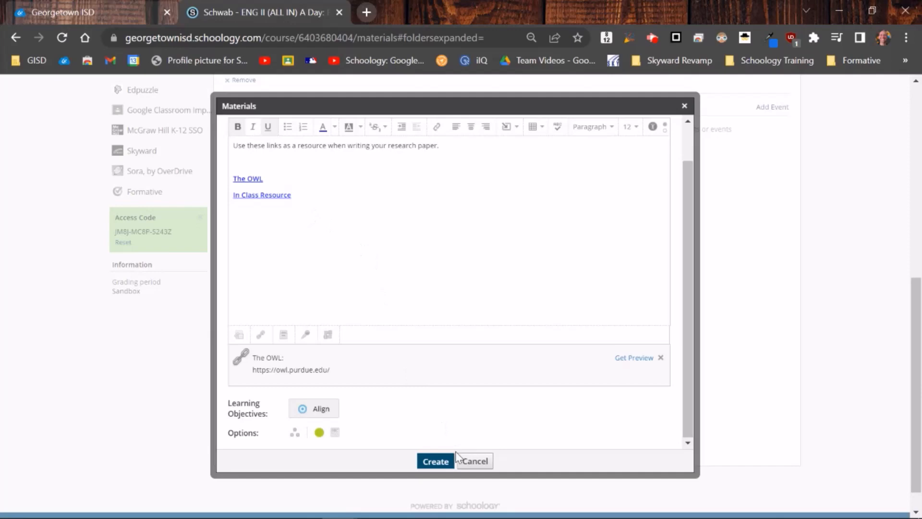
{"action": "mouse_move", "coordinate": [432, 451]}
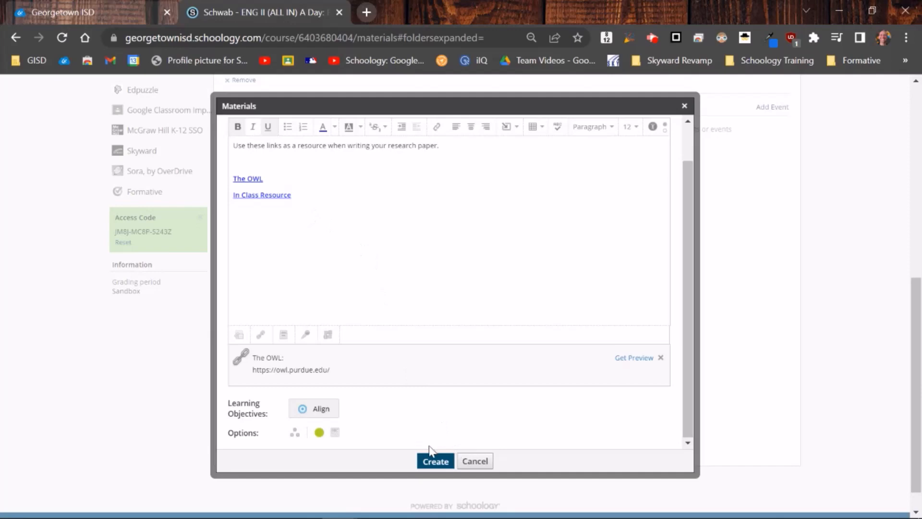
- Create and publish the Purdue OWL Resource page
{"action": "left_click", "coordinate": [435, 460]}
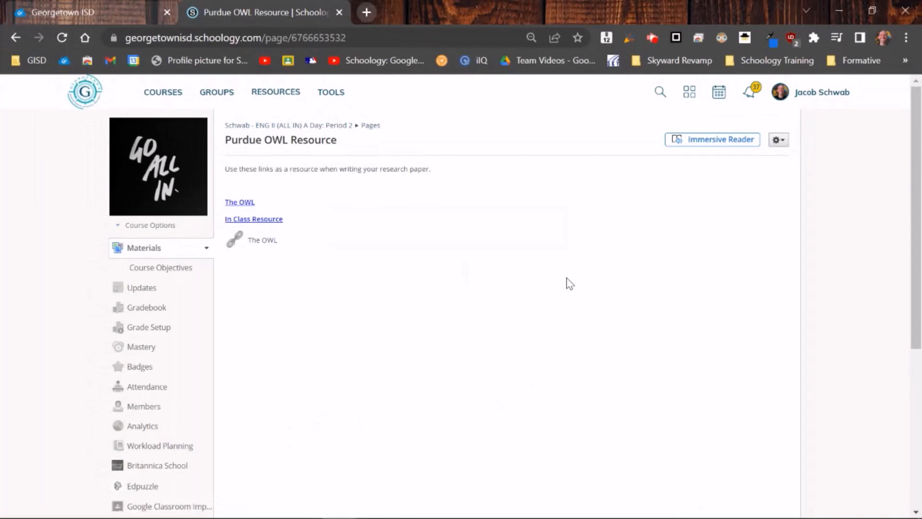
{"action": "mouse_move", "coordinate": [332, 184]}
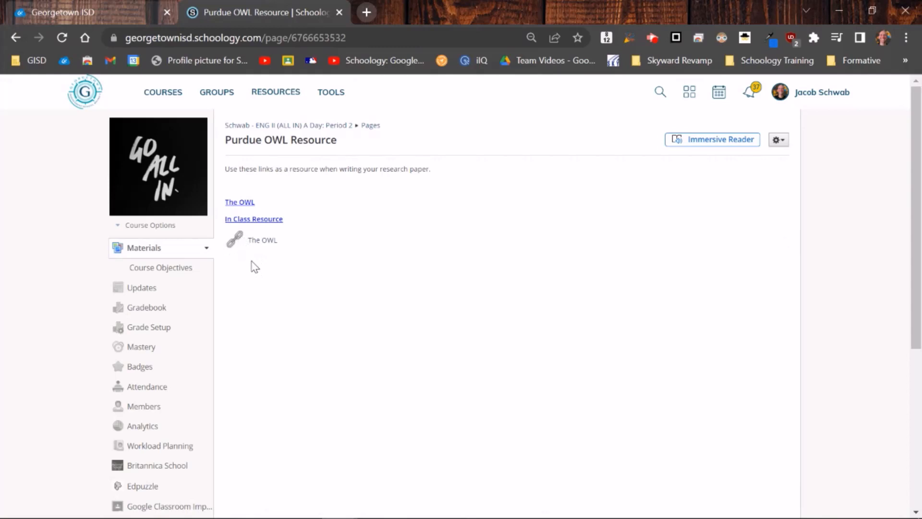
{"action": "mouse_move", "coordinate": [250, 211]}
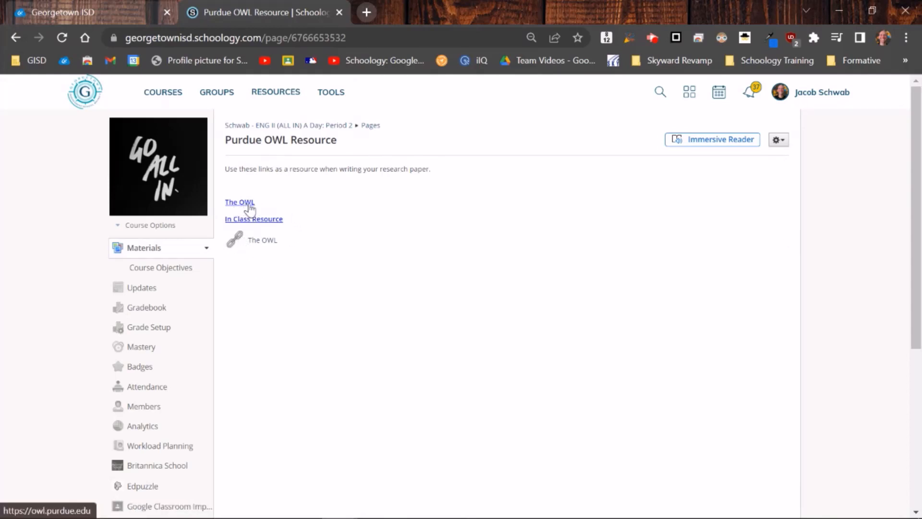
{"action": "mouse_move", "coordinate": [439, 185]}
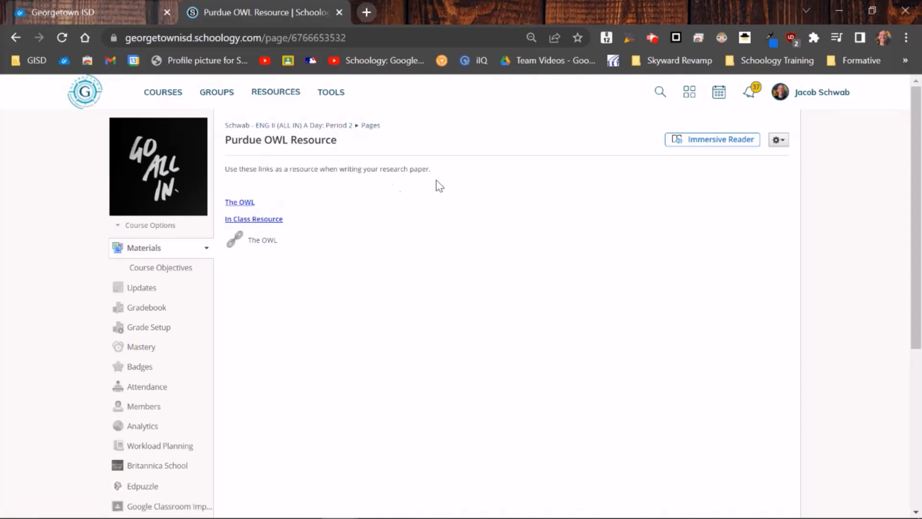
{"action": "mouse_move", "coordinate": [254, 219]}
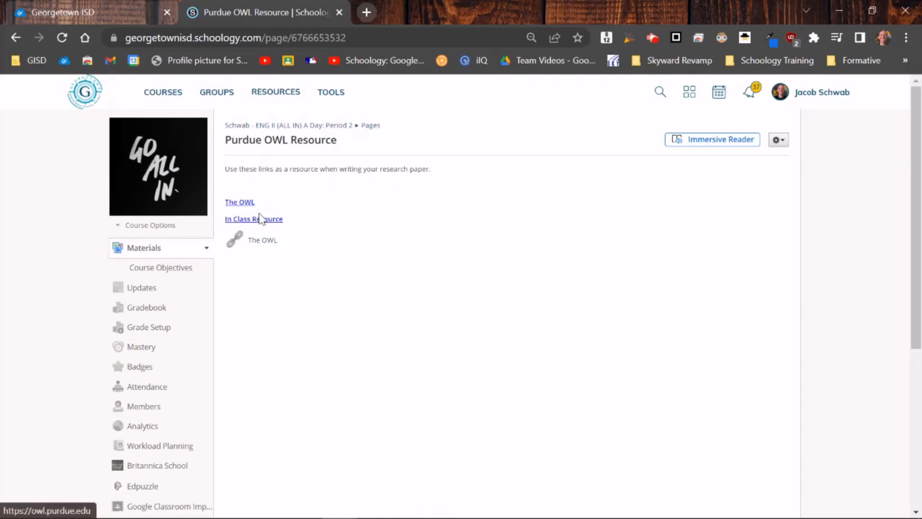
- Test The OWL, In Class Resource and attached OWL links on the published page
{"action": "left_click", "coordinate": [240, 201]}
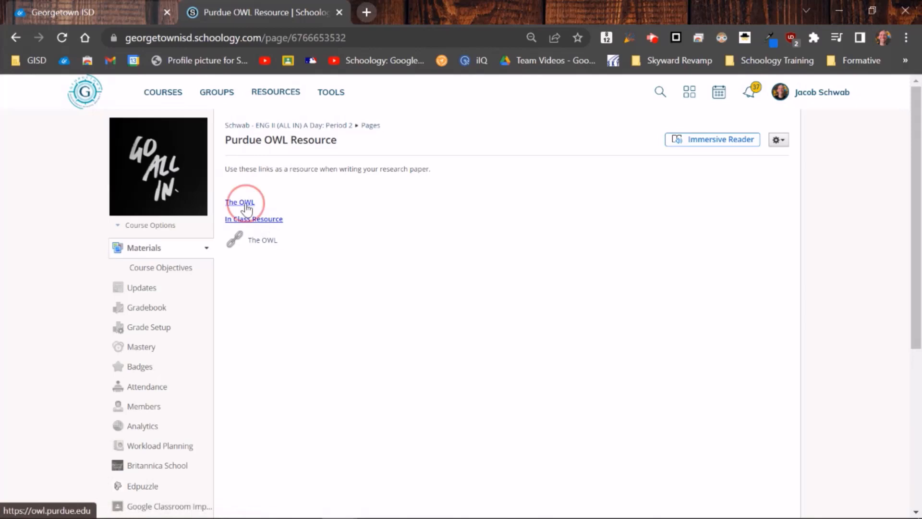
{"action": "left_click", "coordinate": [239, 202]}
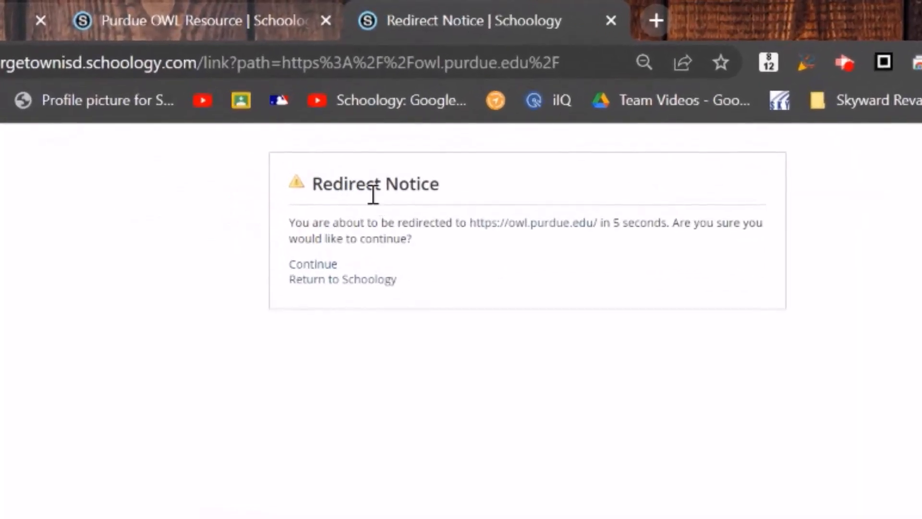
{"action": "mouse_move", "coordinate": [357, 234]}
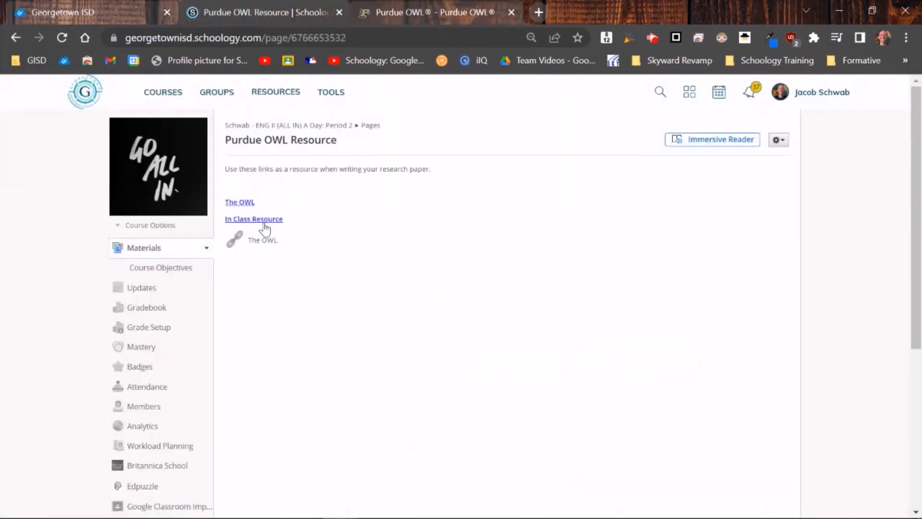
{"action": "left_click", "coordinate": [254, 218]}
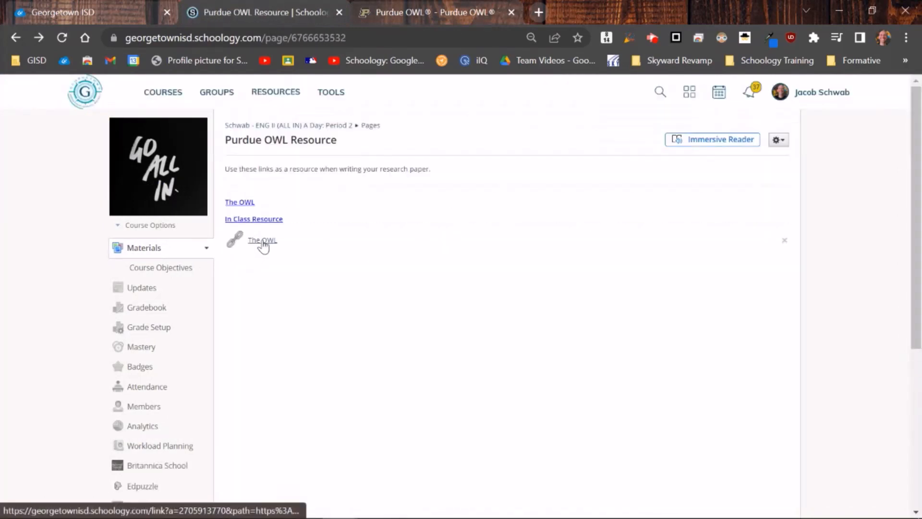
{"action": "left_click", "coordinate": [262, 241]}
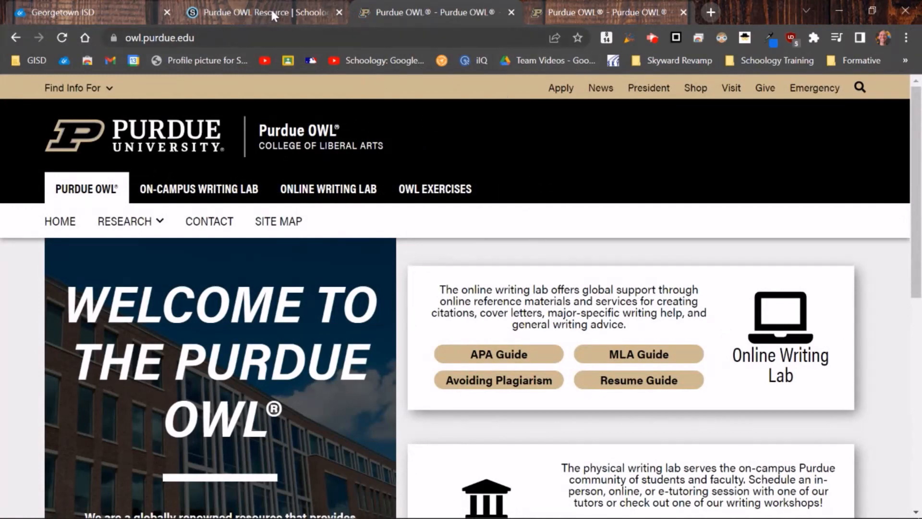
{"action": "mouse_move", "coordinate": [473, 225]}
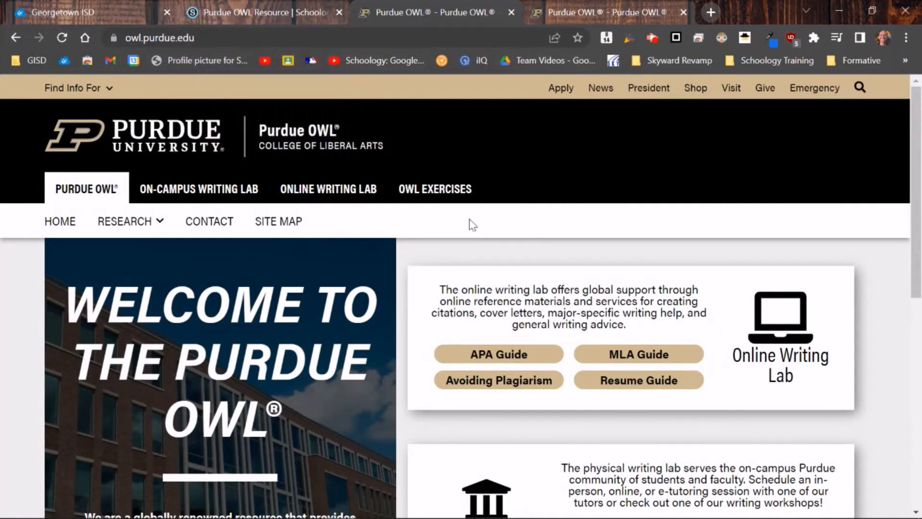